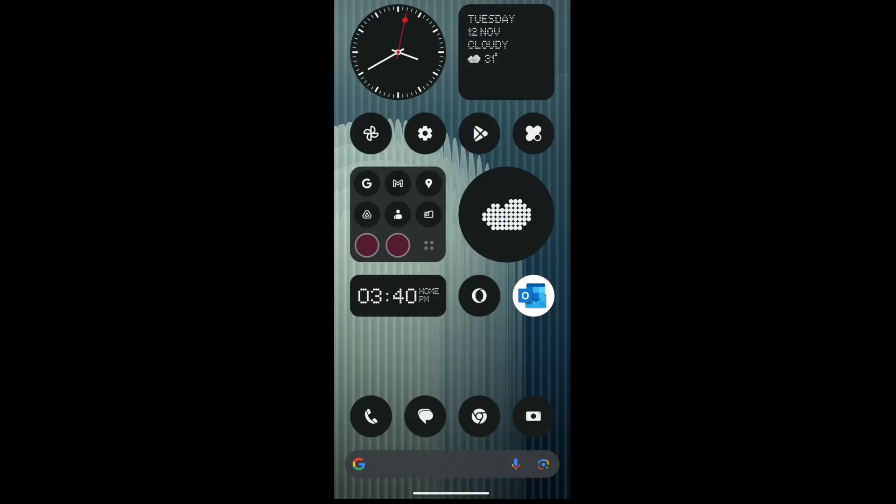
Launch Outlook from the home screen so the inbox with Google security alerts appears.
{"action": "left_click", "coordinate": [533, 296]}
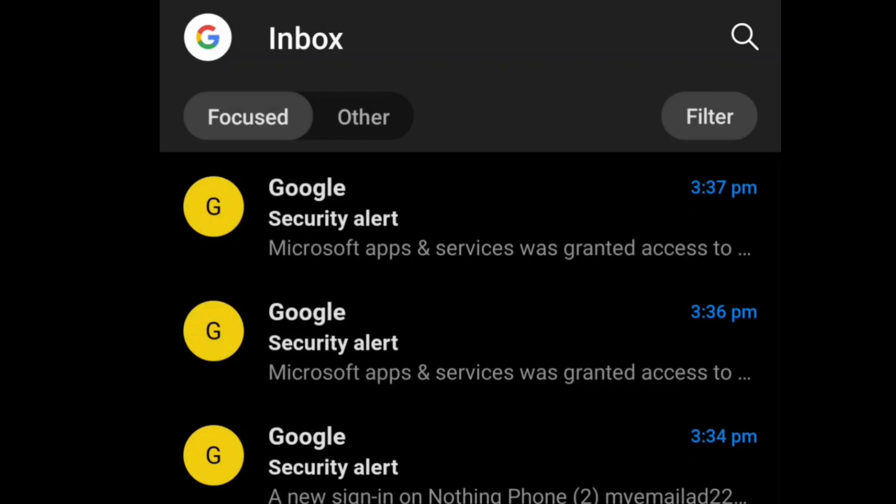
Reach Outlook's Settings screen via the account avatar in the inbox header.
{"action": "left_click", "coordinate": [207, 38]}
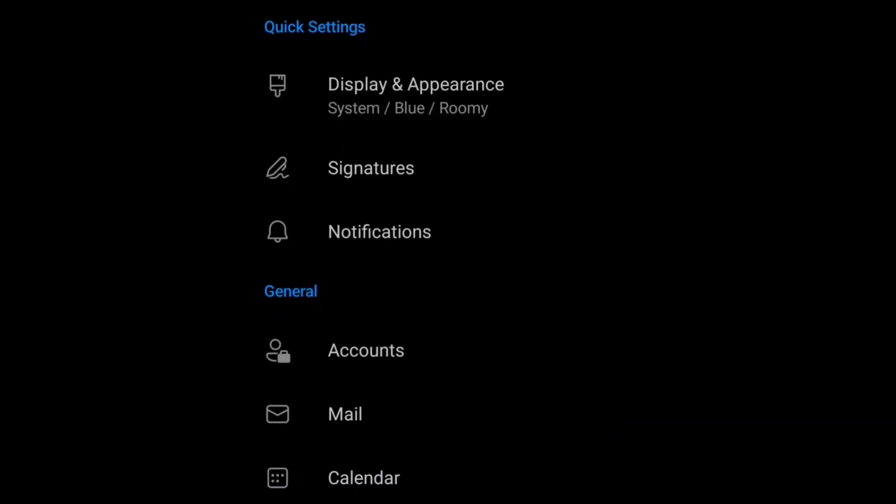
From Accounts under General, show the Google account's settings with its Remove Account option.
{"action": "left_click", "coordinate": [366, 350]}
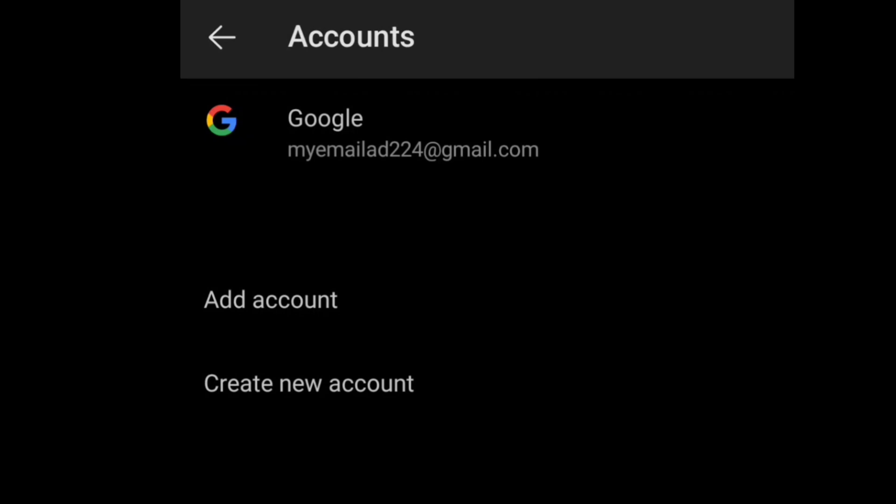
{"action": "left_click", "coordinate": [325, 132]}
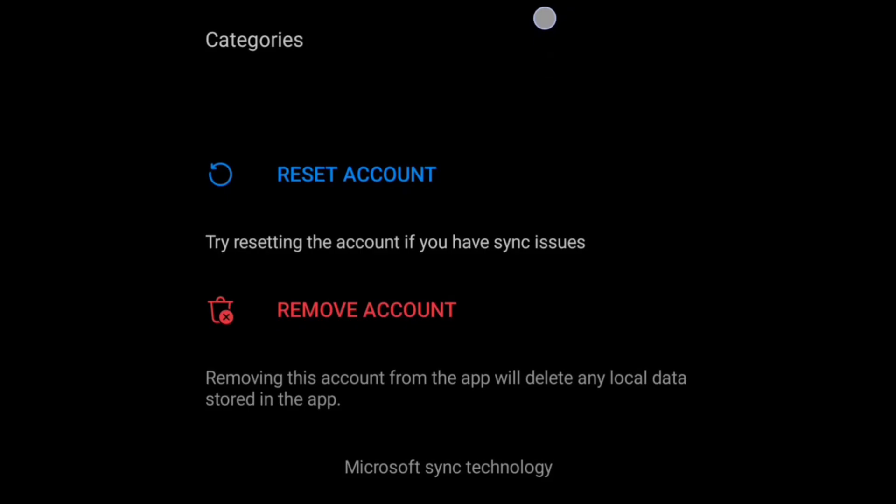
Remove the Gmail account from this device, landing on the Welcome to Outlook screen.
{"action": "left_click", "coordinate": [366, 310]}
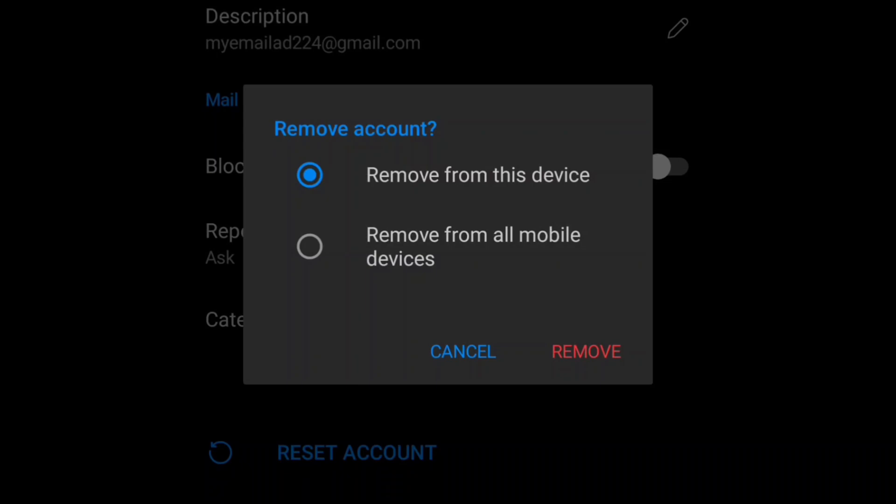
{"action": "left_click", "coordinate": [584, 352]}
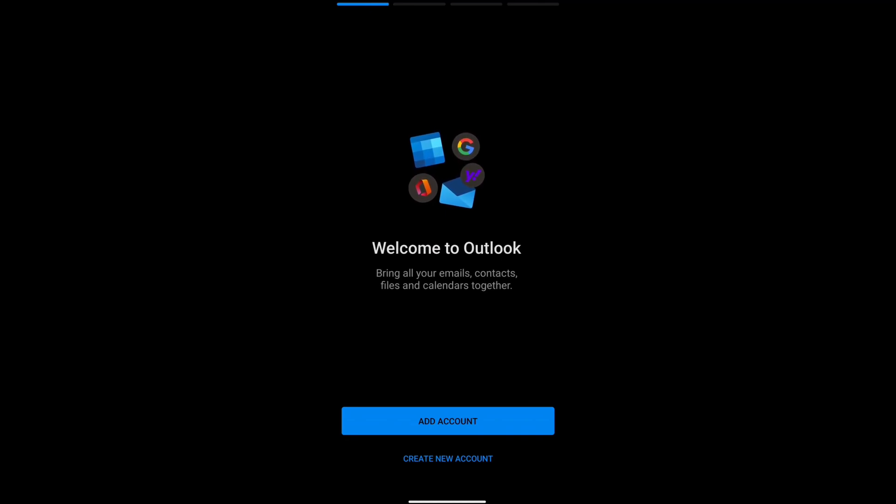
Swipe the welcome carousel forward to the 'Connected and protected' page.
{"action": "scroll", "scroll_direction": "left", "scroll_amount": 3}
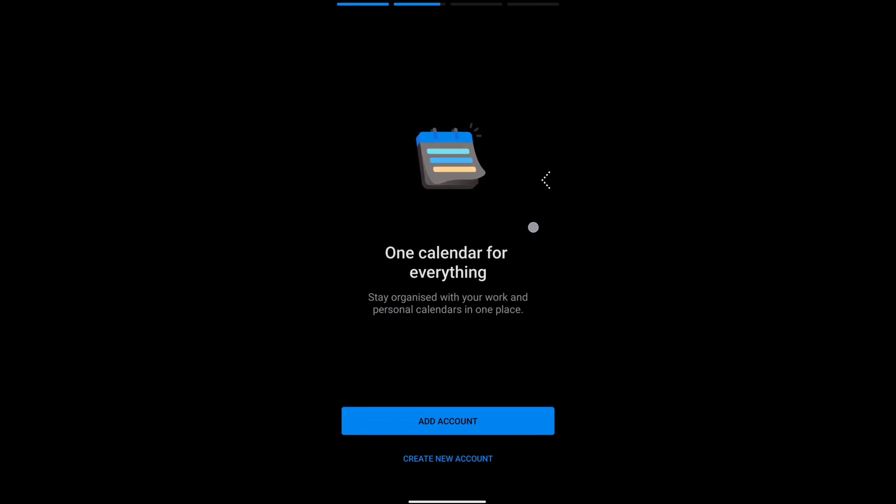
{"action": "scroll", "scroll_direction": "left", "scroll_amount": 3}
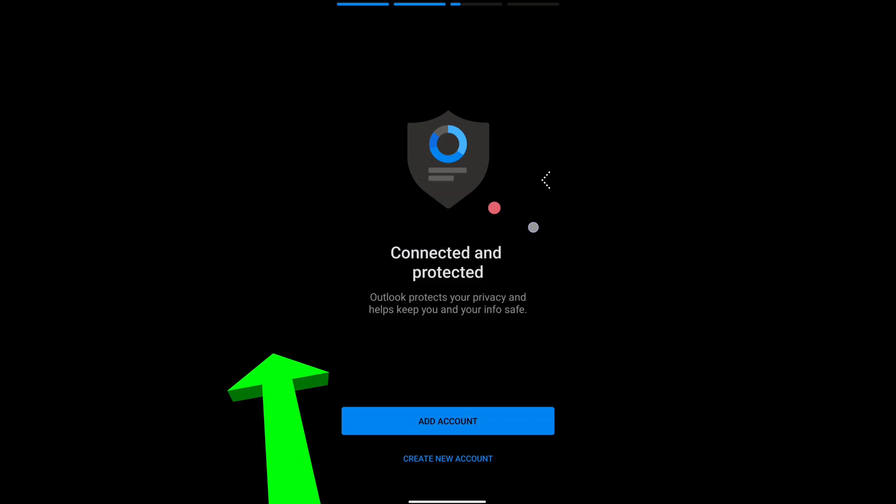